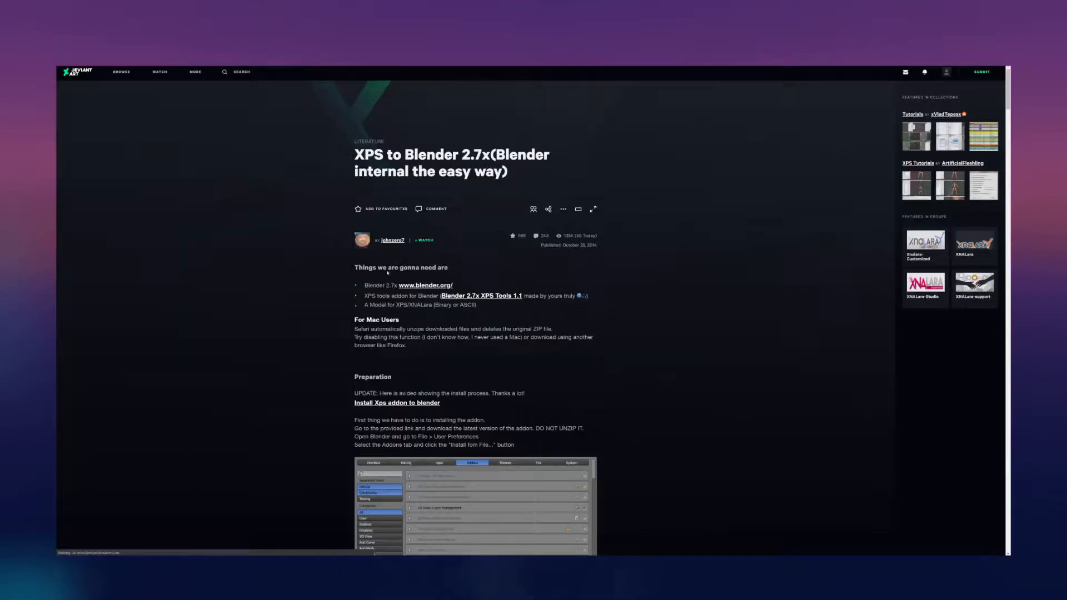
pyautogui.moveTo(393, 240)
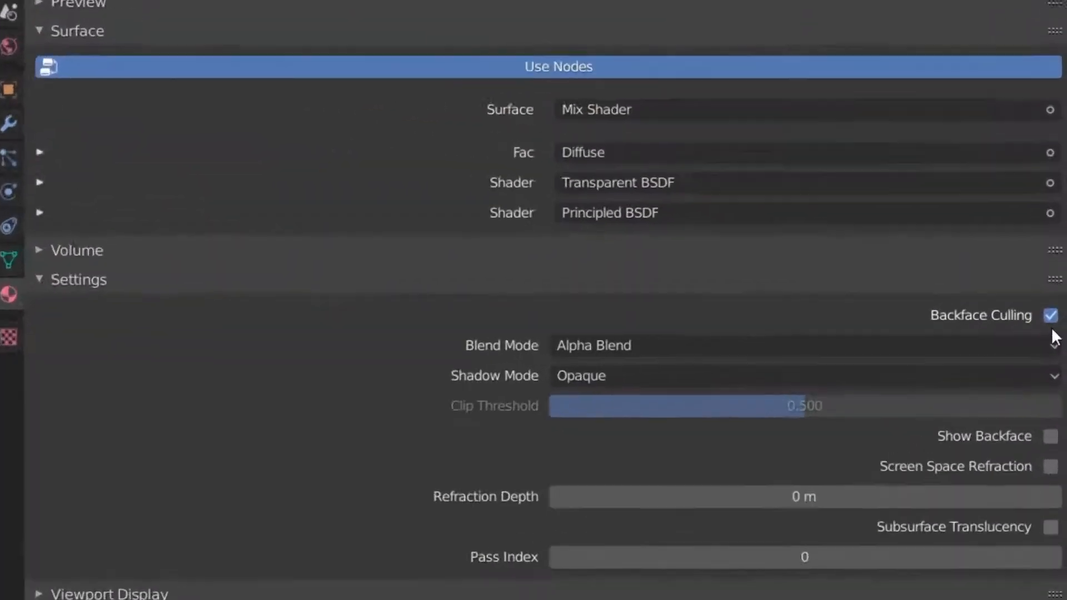
# - Apply the Mix Shader, Alpha Blend and Backface Culling settings to the character material
pyautogui.click(1051, 315)
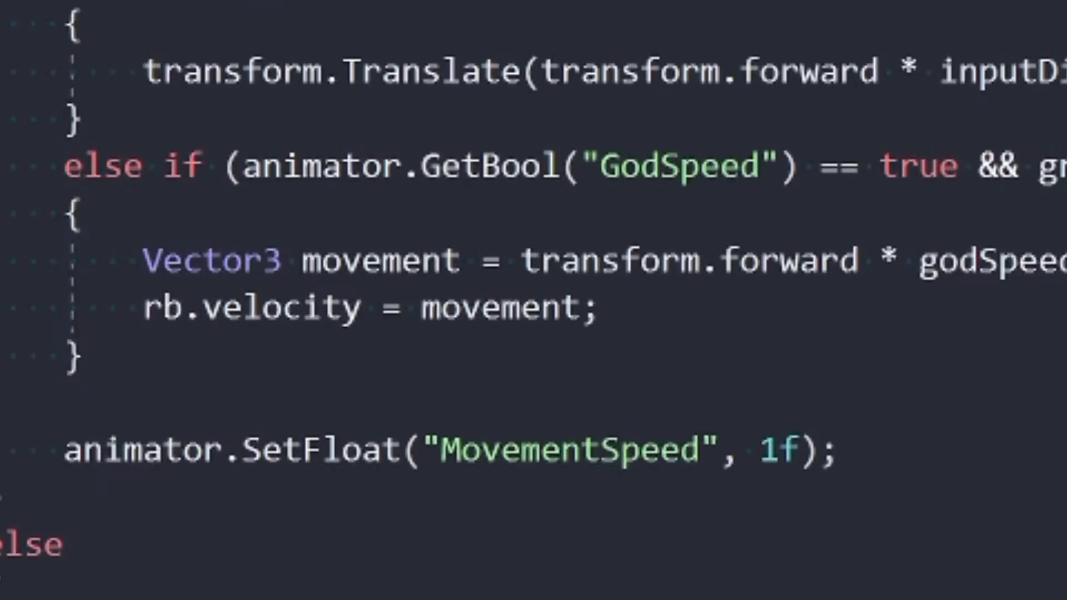
# - Scroll through the movement script's GodSpeed branch setting rb.velocity to transform.forward * godSpeed
pyautogui.hscroll(3)
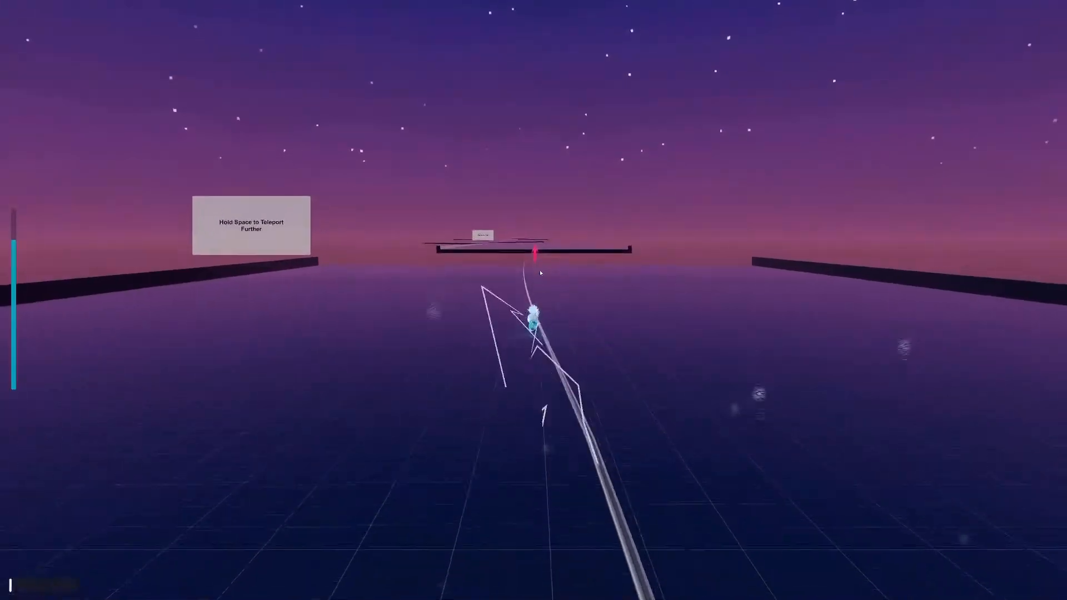
# - Hold Space during play to teleport the character down the neon track
pyautogui.press('space')
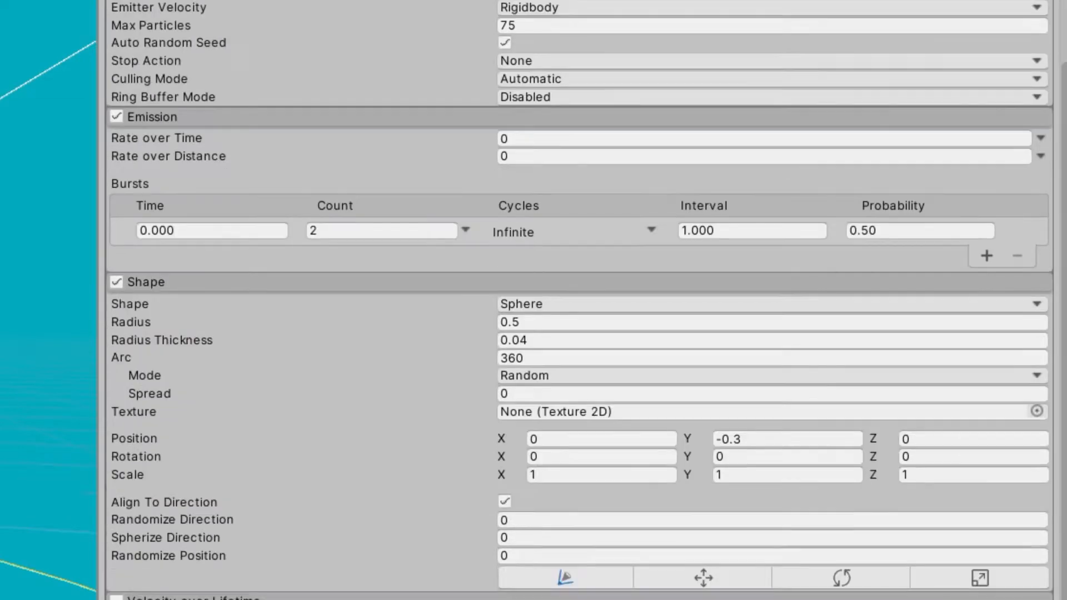
# - Scroll the spark Particle System to its Noise and Ribbon Trails settings (2 ribbons, width 0.03)
pyautogui.scroll(-3)
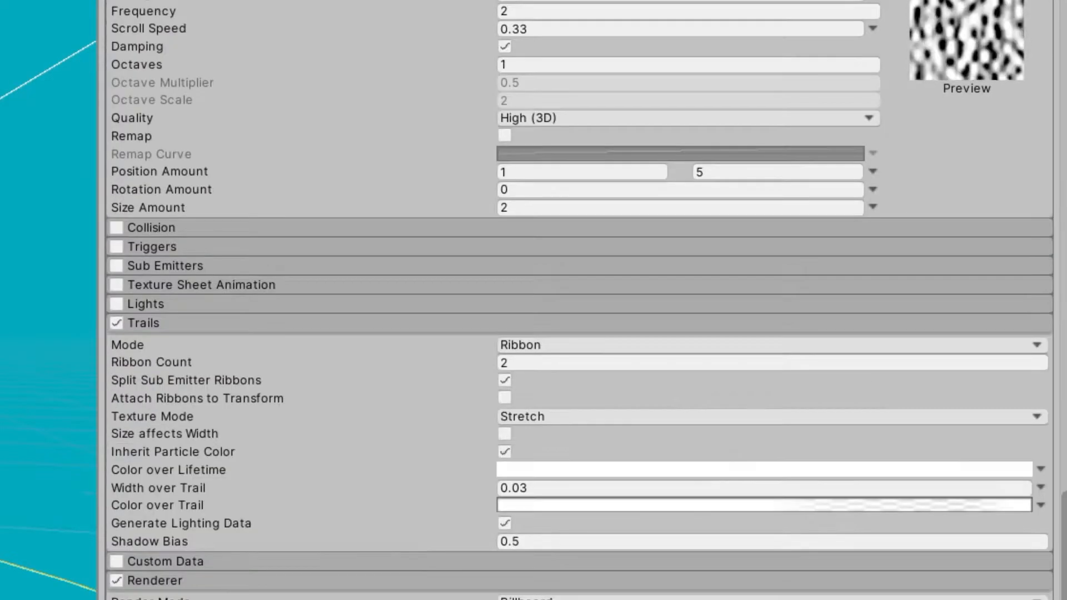
pyautogui.scroll(-3)
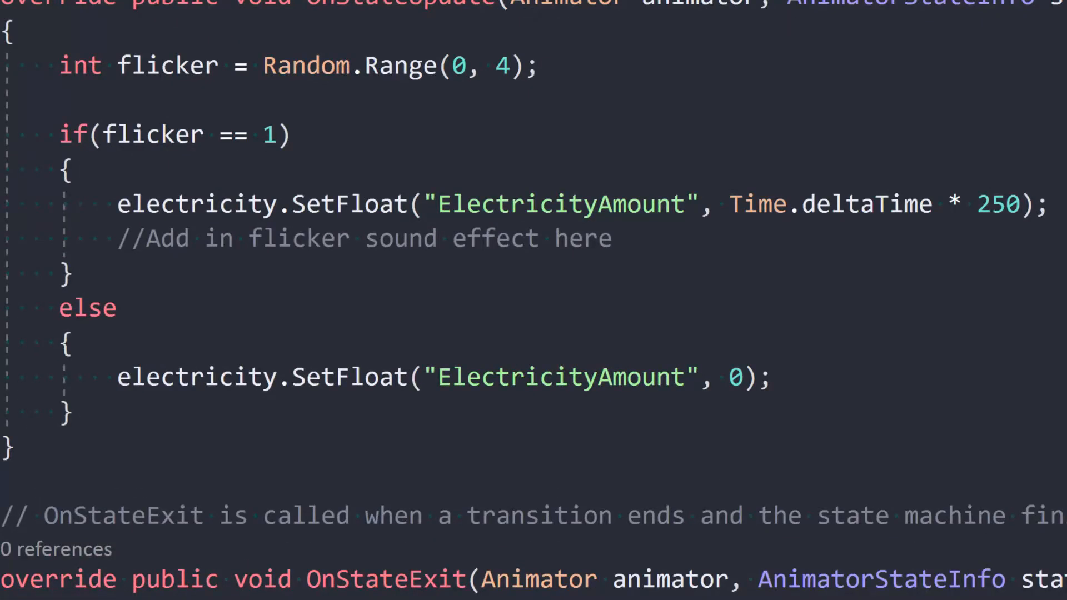
# - Scroll to OnStateUpdate, where a one-in-four roll sets ElectricityAmount to Time.deltaTime * 250
pyautogui.scroll(-3)
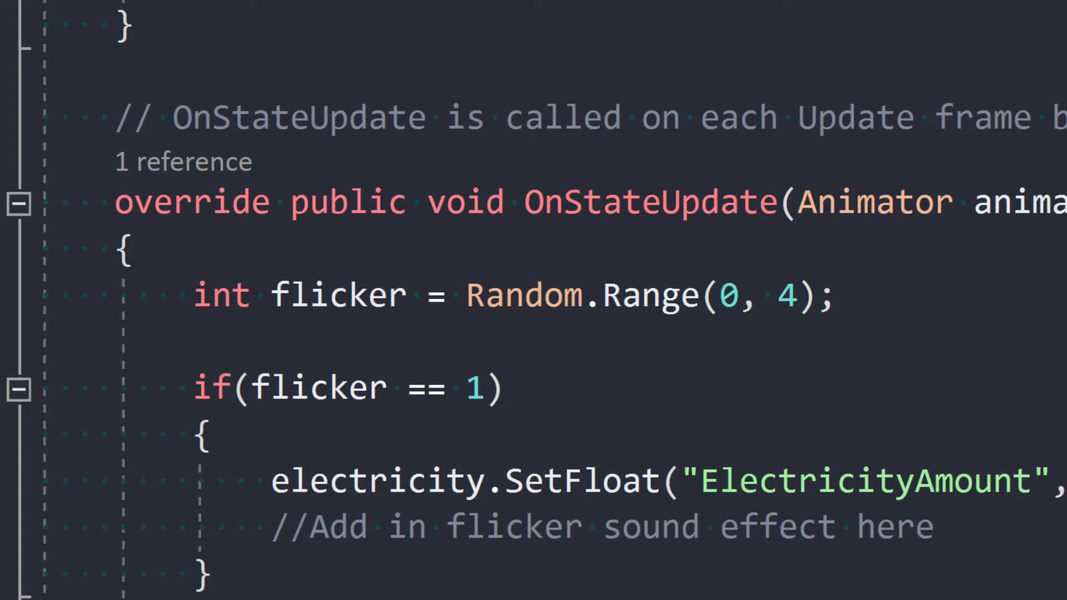